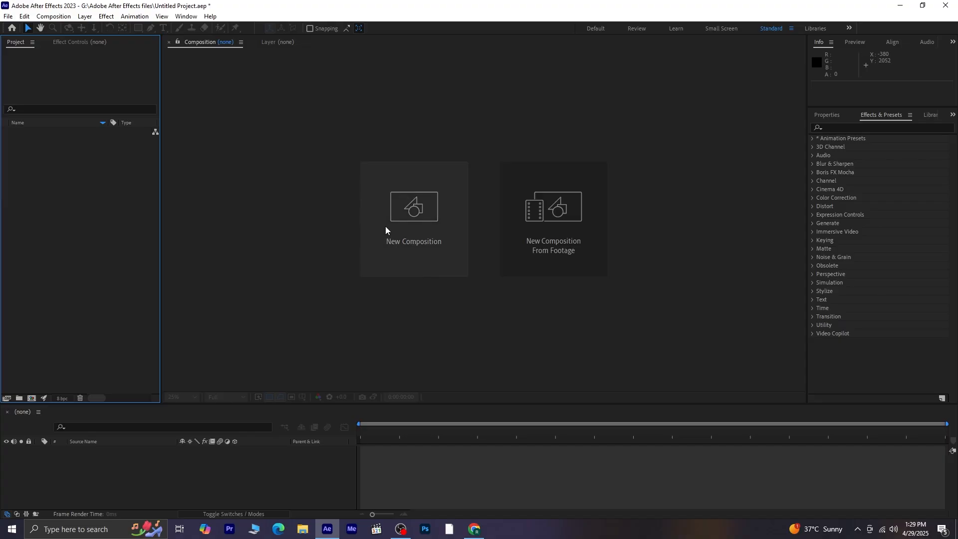
- Create a new 1080×1920 composition at 29.97 fps
{"action": "left_click", "coordinate": [414, 206]}
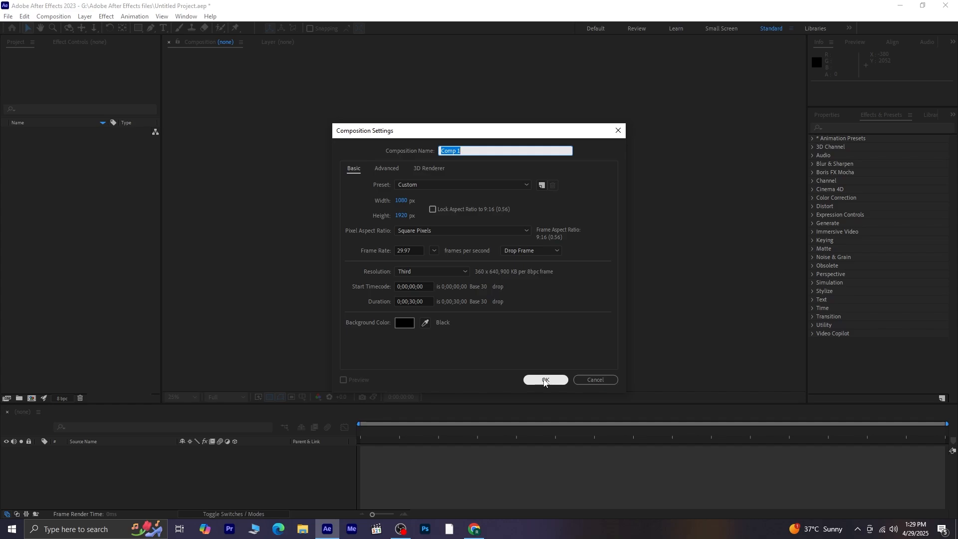
{"action": "left_click", "coordinate": [545, 379]}
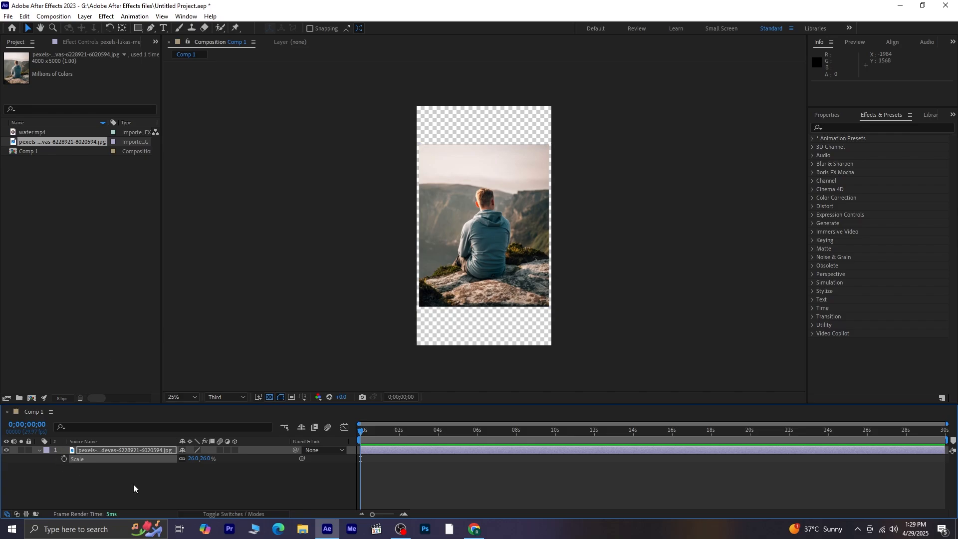
- Deselect the photo layer and preview the comp at 50% zoom, Full resolution
{"action": "left_click", "coordinate": [37, 450]}
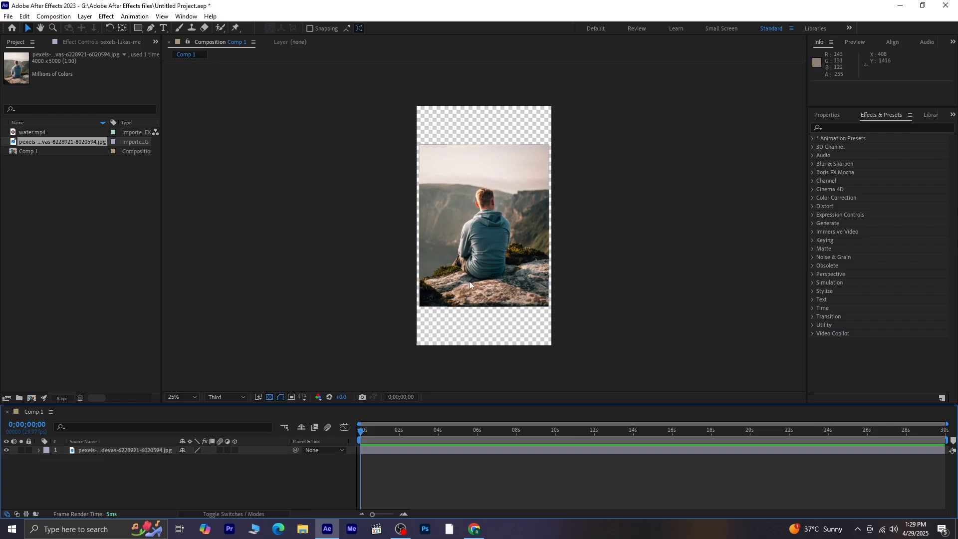
{"action": "left_click", "coordinate": [181, 396]}
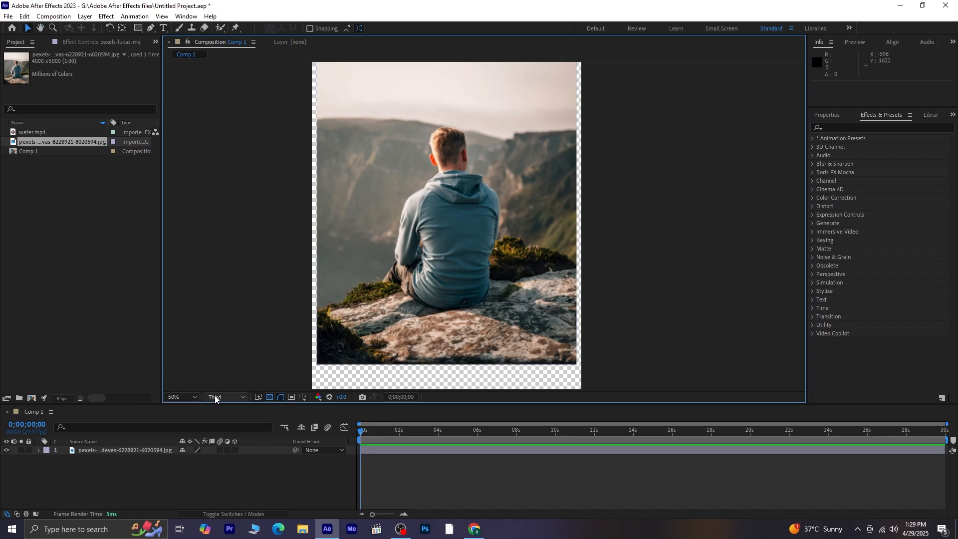
{"action": "left_click", "coordinate": [223, 396]}
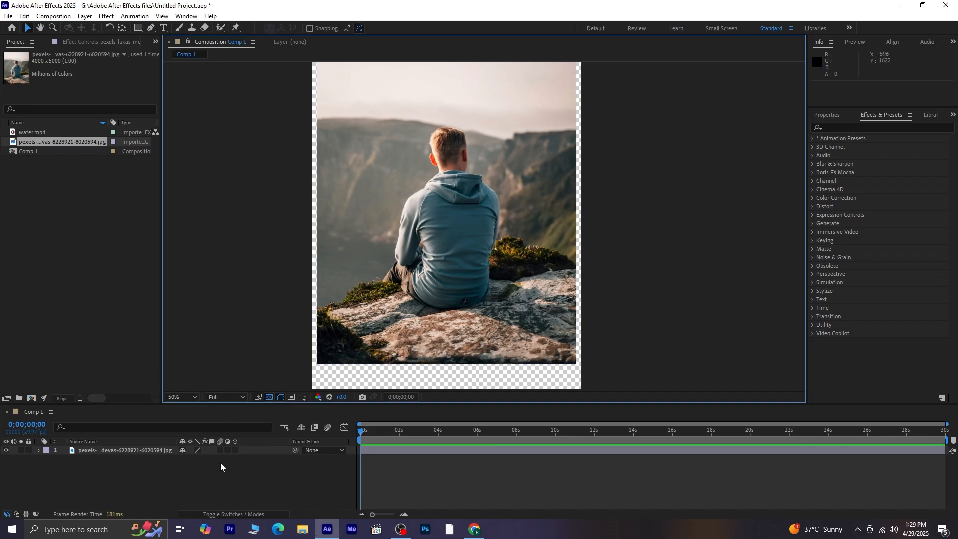
- Trace a closed Pen-tool mask around the man and the mossy rock
{"action": "left_click", "coordinate": [123, 450]}
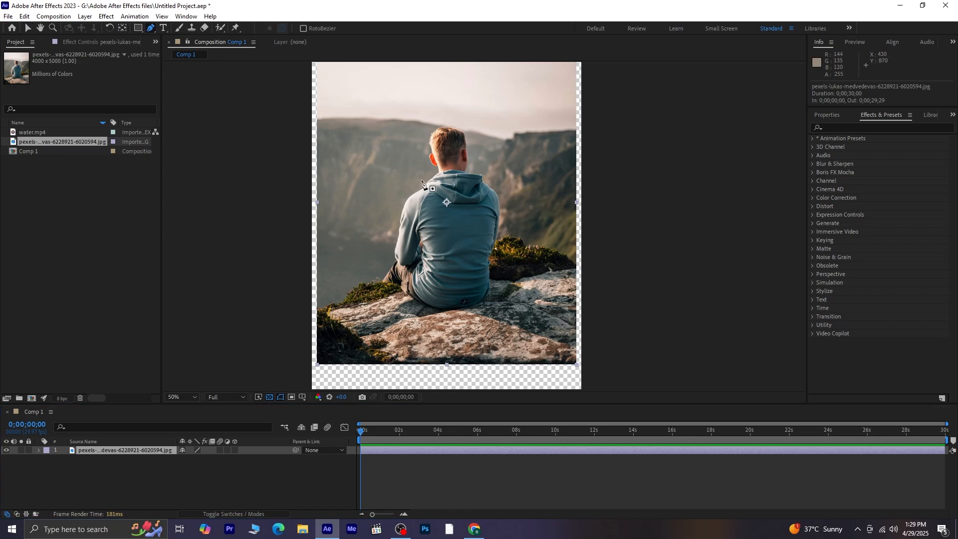
{"action": "left_click", "coordinate": [195, 397]}
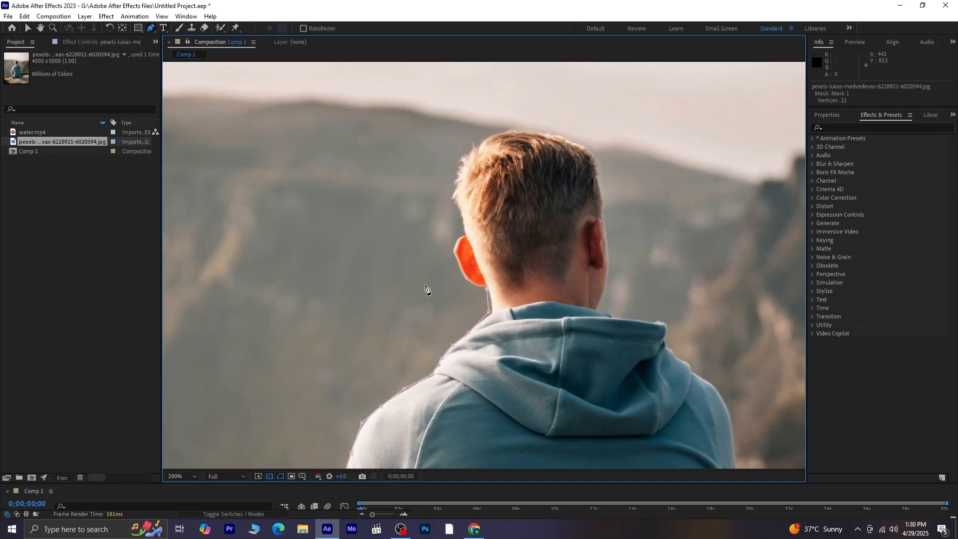
{"action": "mouse_move", "coordinate": [486, 291]}
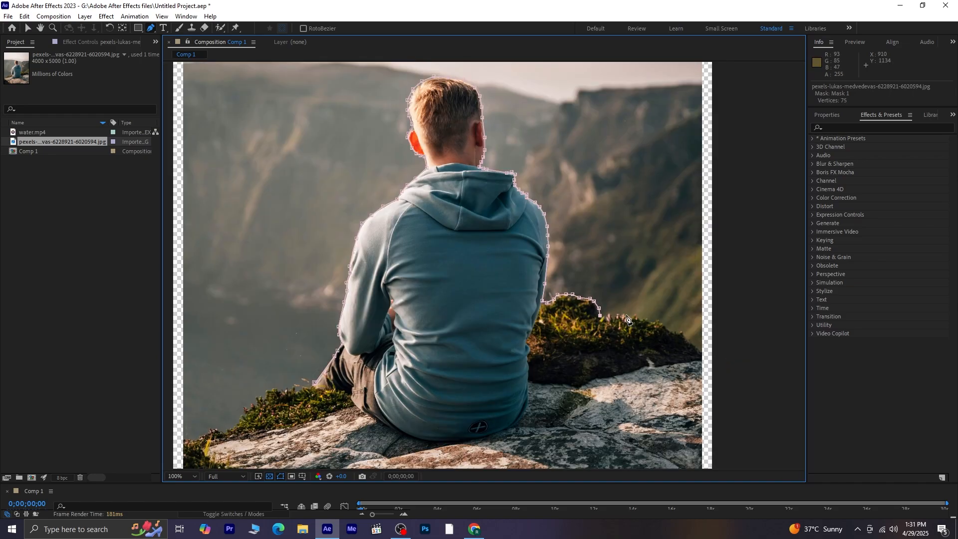
{"action": "left_click", "coordinate": [688, 338]}
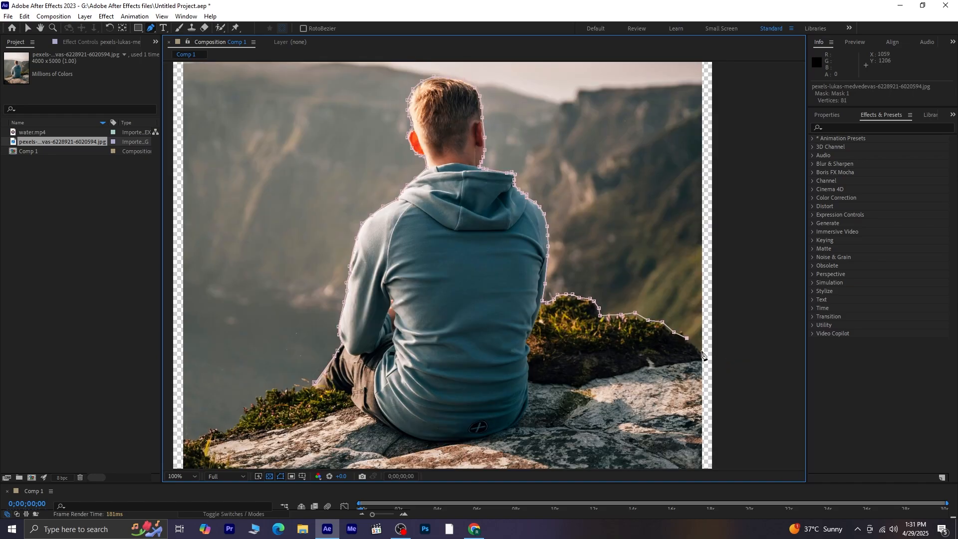
{"action": "scroll", "scroll_direction": "down", "scroll_amount": 3}
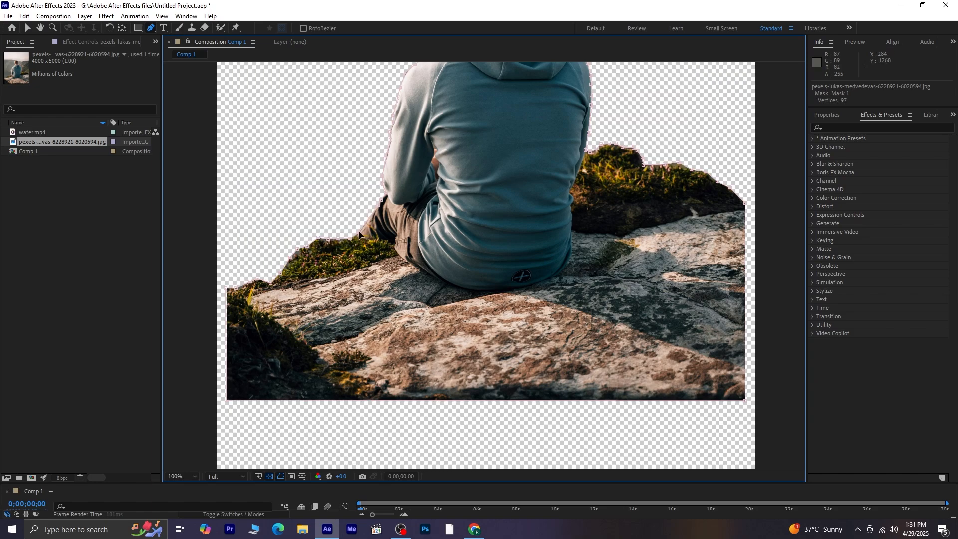
- Scale the cut-out photo to 28% and seat it at the bottom of the frame
{"action": "left_click", "coordinate": [196, 476]}
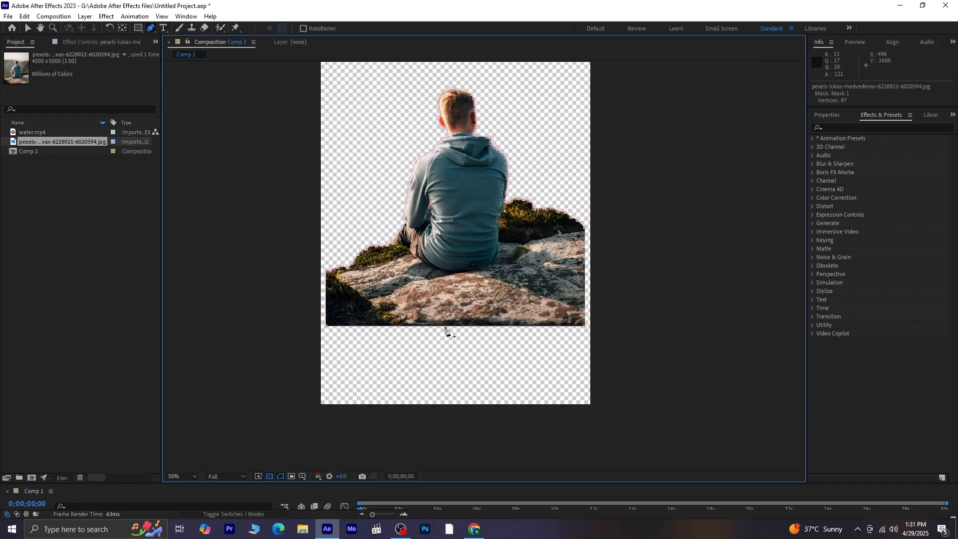
{"action": "left_click", "coordinate": [180, 478]}
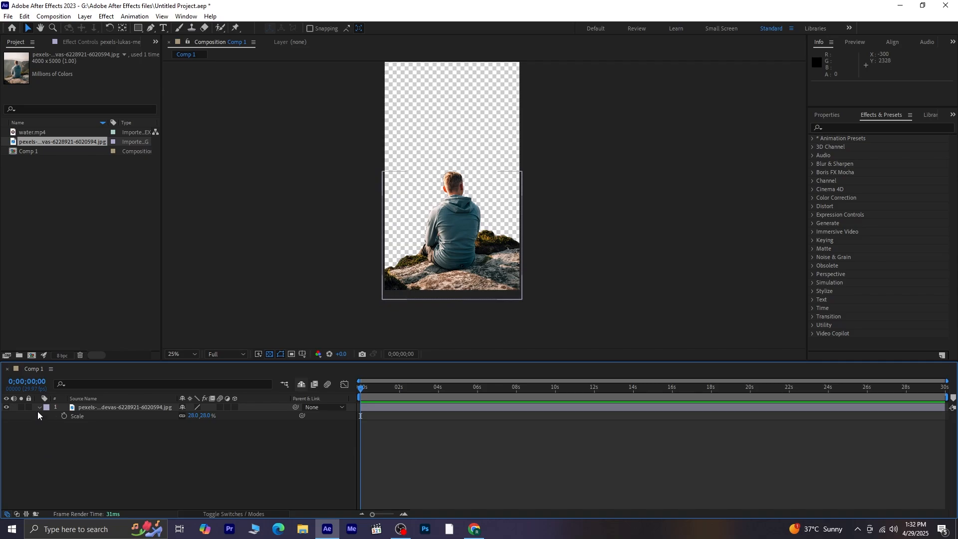
{"action": "left_click", "coordinate": [192, 353]}
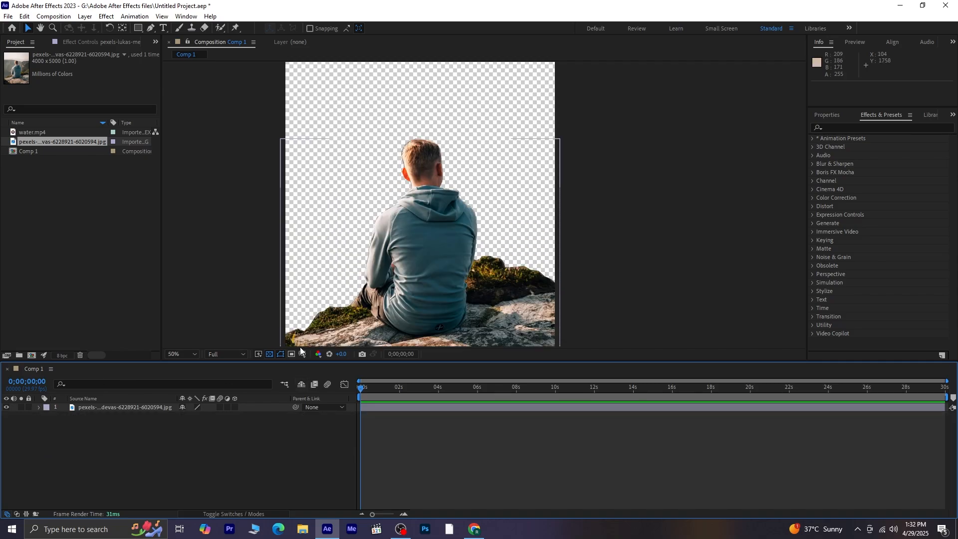
{"action": "left_click", "coordinate": [122, 407]}
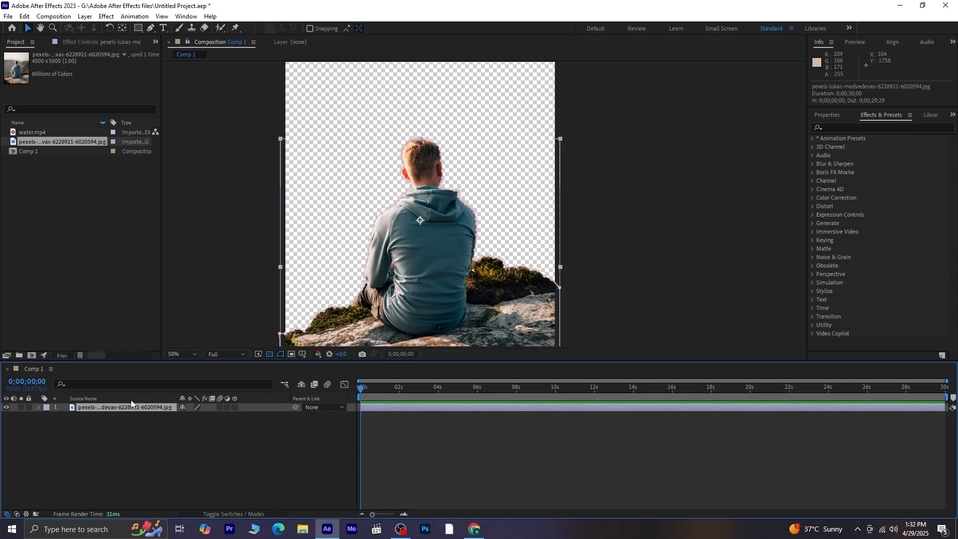
- Raise Mask Feather on Mask 1 to soften the cutout's edge
{"action": "type", "text": "mask"}
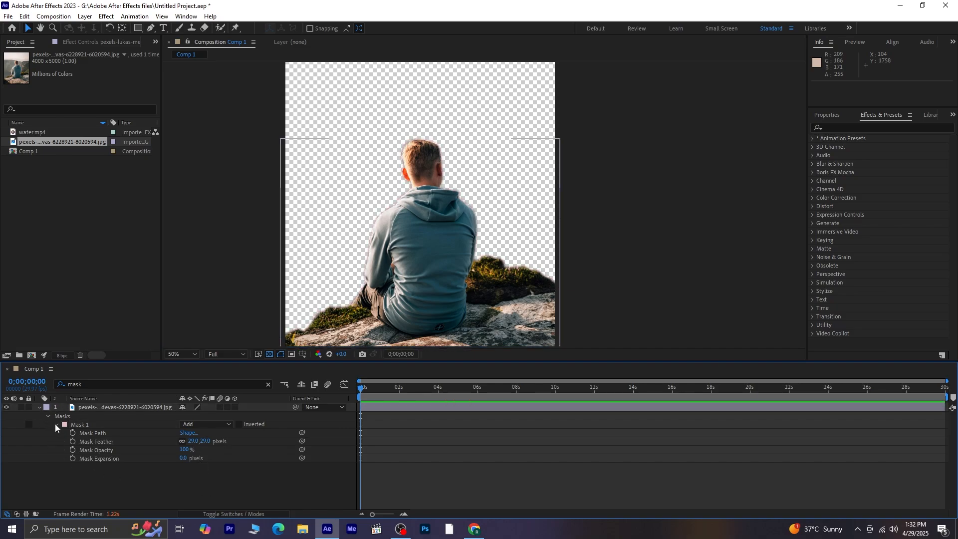
{"action": "left_click", "coordinate": [39, 407]}
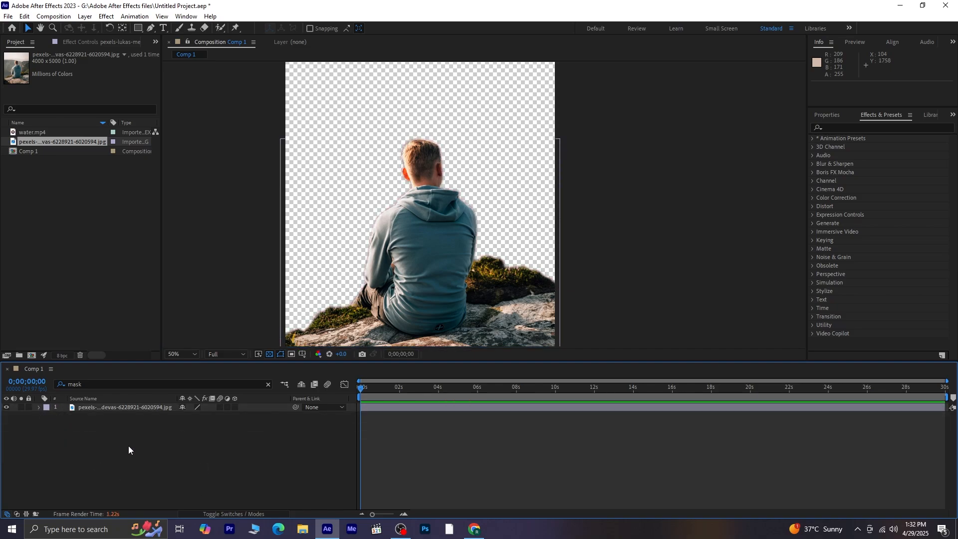
- Place water.mp4 beneath the photo layer, scaled to fill the frame
{"action": "left_click", "coordinate": [33, 132]}
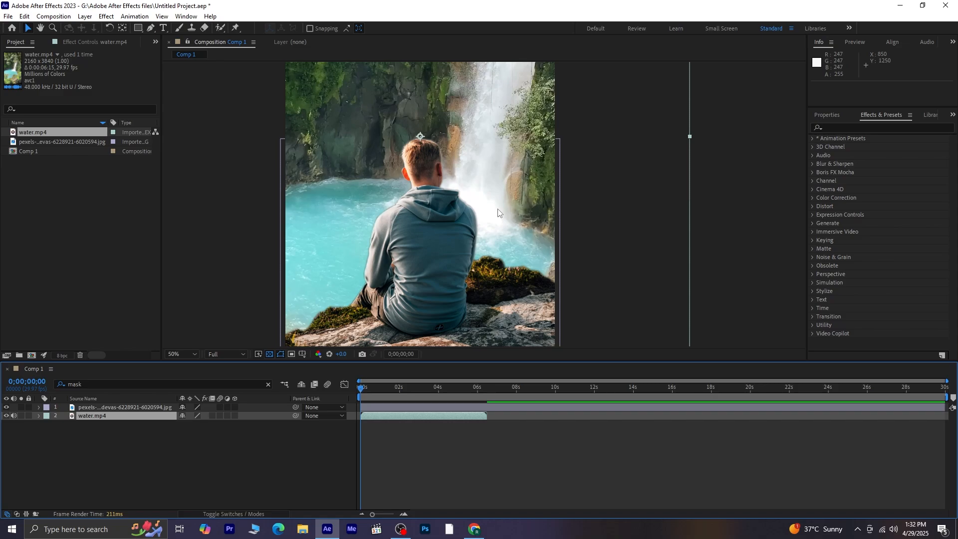
{"action": "left_click", "coordinate": [173, 354]}
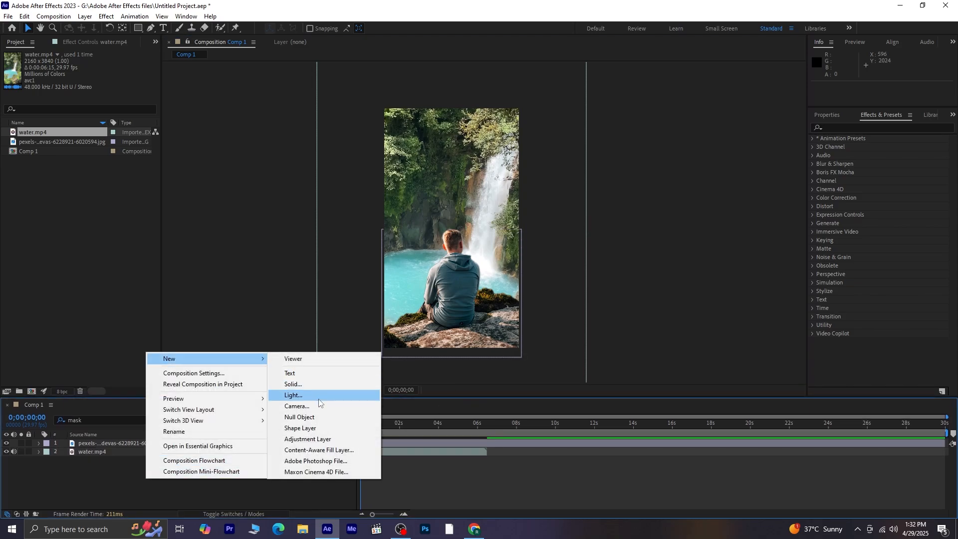
- Add a 35mm Two-Node Camera and select the camera layer
{"action": "left_click", "coordinate": [297, 406]}
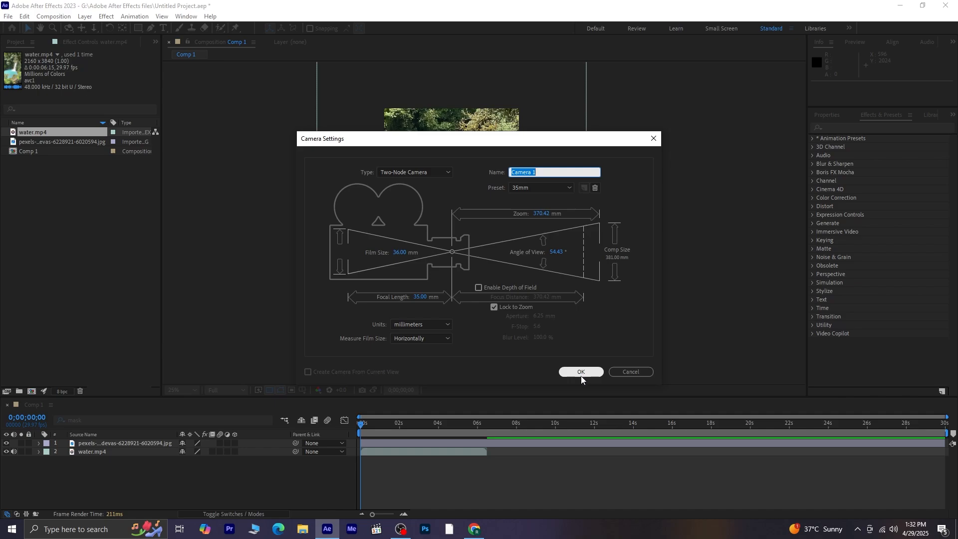
{"action": "left_click", "coordinate": [580, 372]}
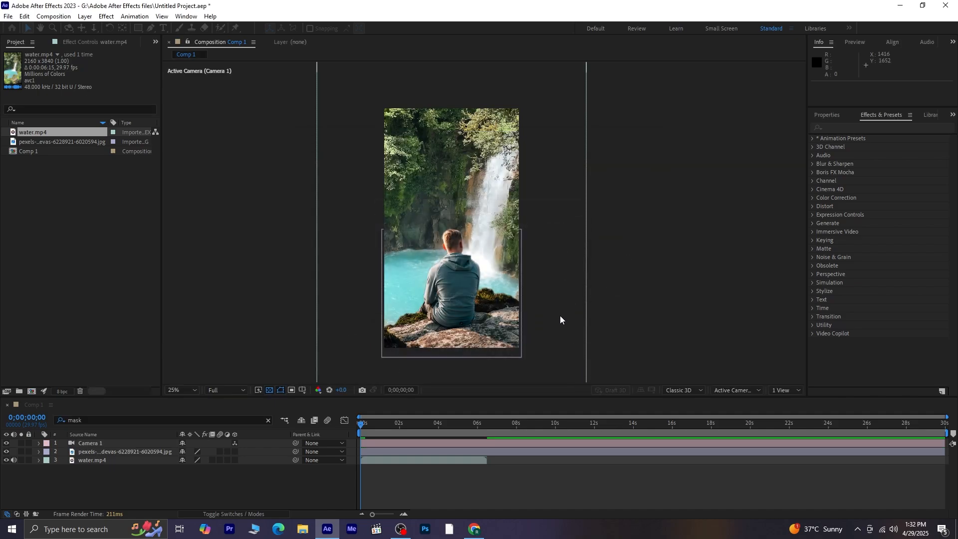
{"action": "left_click", "coordinate": [90, 442]}
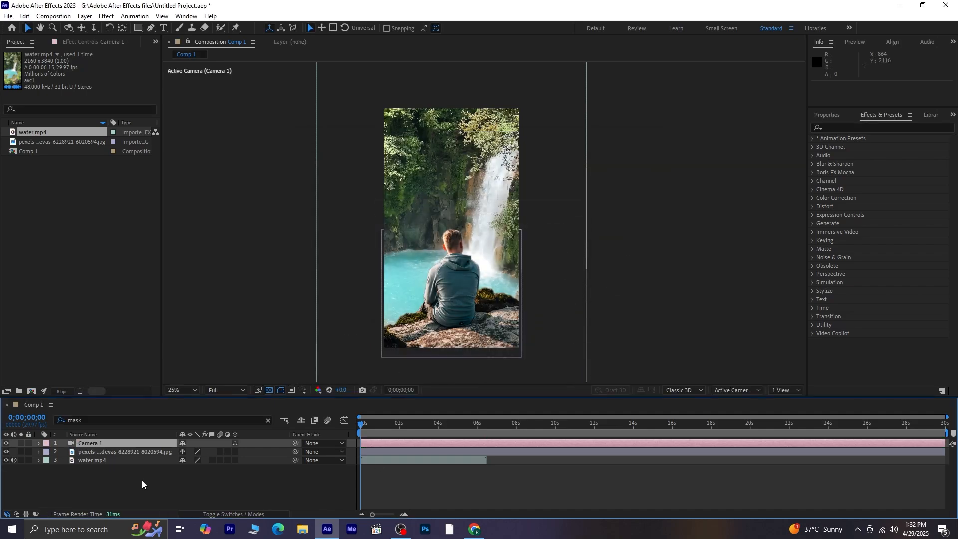
- Add a Null Object and parent Camera 1 to Null 1
{"action": "right_click", "coordinate": [143, 483]}
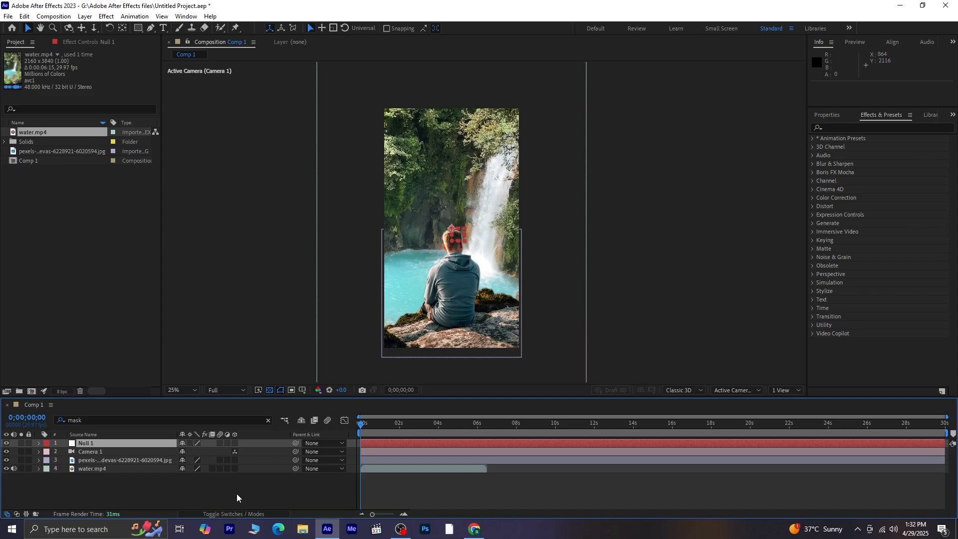
{"action": "mouse_move", "coordinate": [295, 454]}
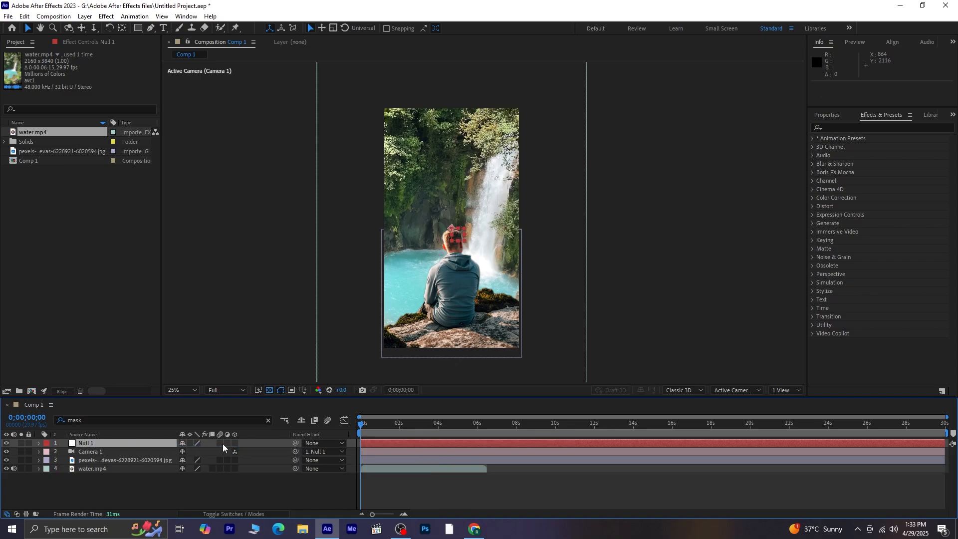
- Switch Null 1 and the cut-out photo layer to 3D
{"action": "left_click", "coordinate": [234, 442]}
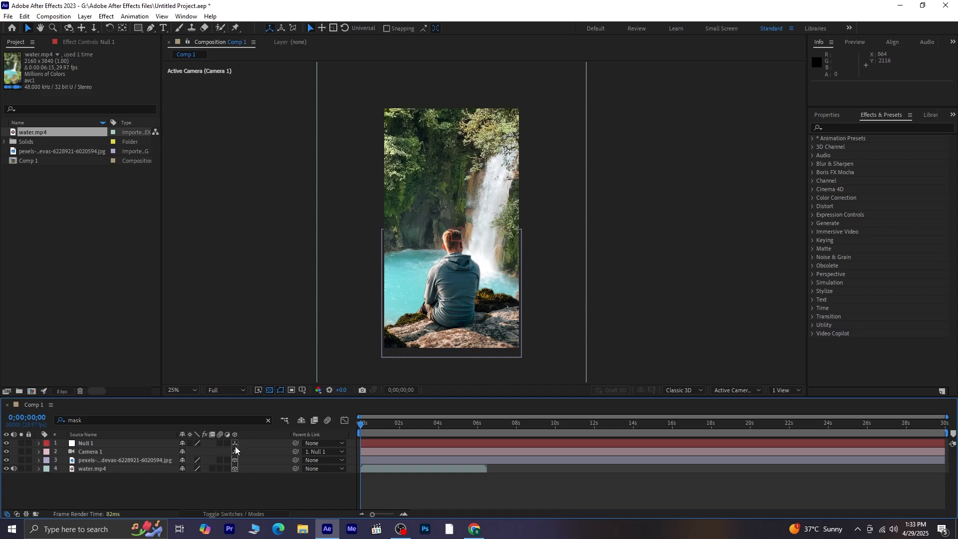
{"action": "left_click", "coordinate": [234, 513]}
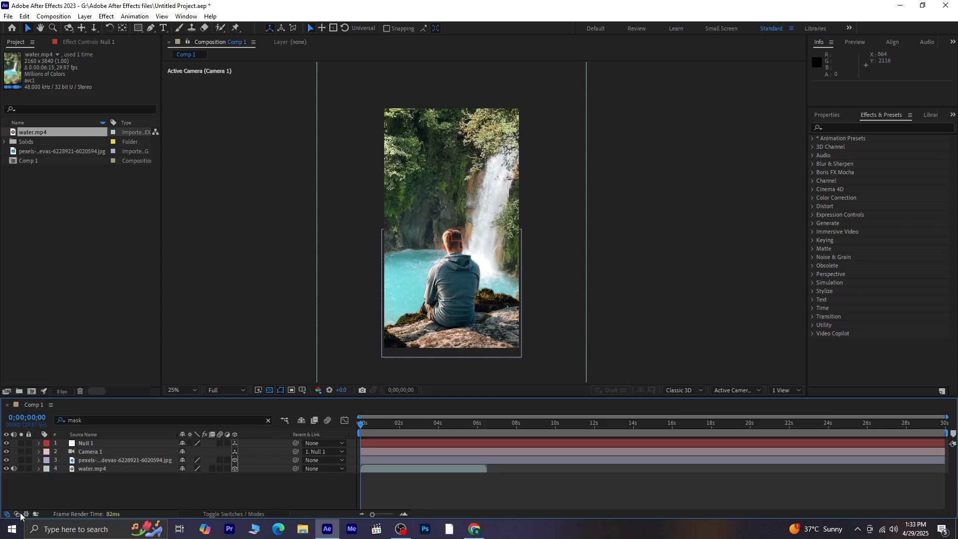
{"action": "mouse_move", "coordinate": [173, 500]}
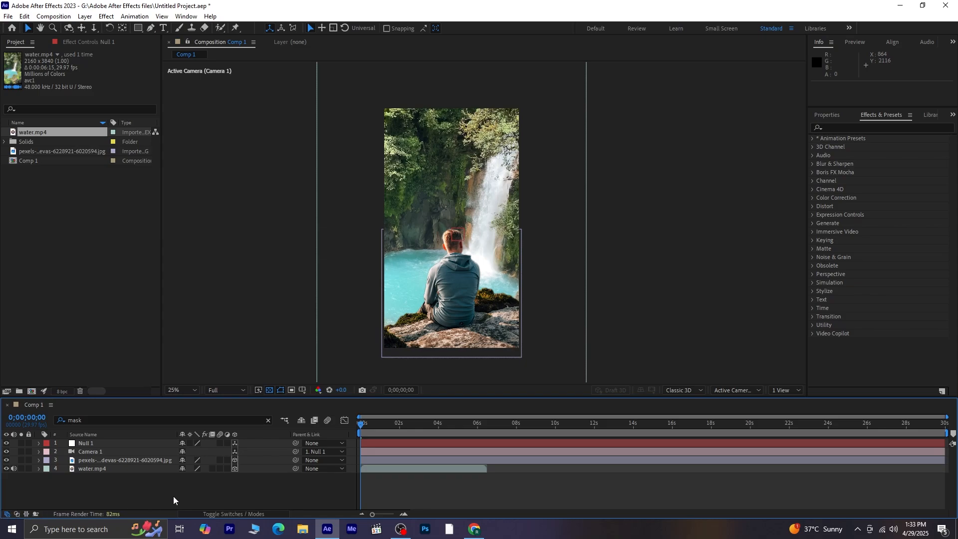
{"action": "mouse_move", "coordinate": [812, 399]}
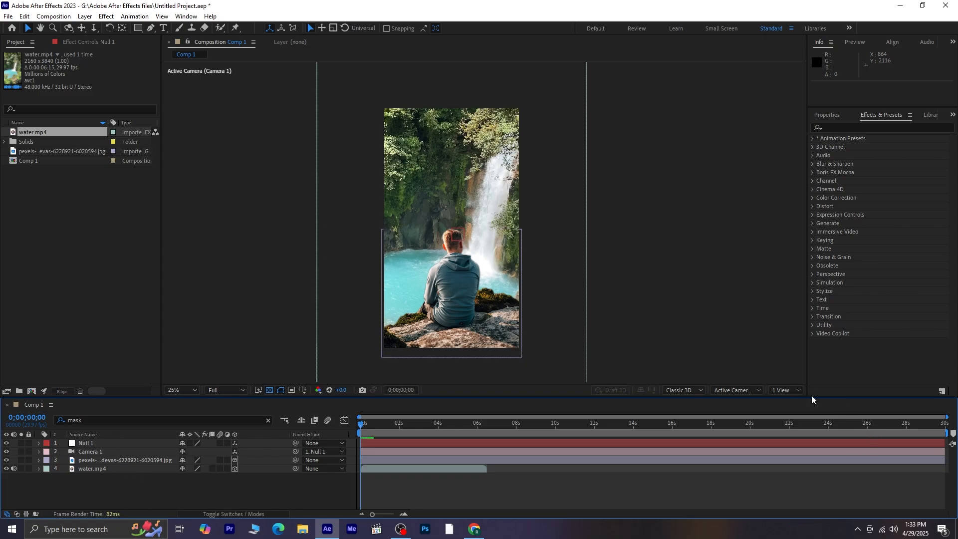
- Split the viewer into 2 Views with a Top view on the left
{"action": "left_click", "coordinate": [785, 390]}
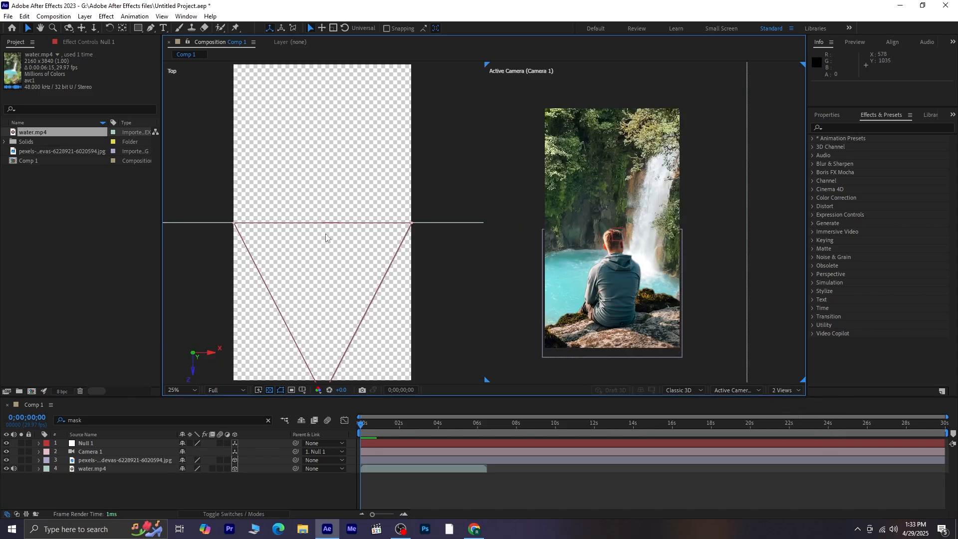
{"action": "left_click", "coordinate": [737, 391]}
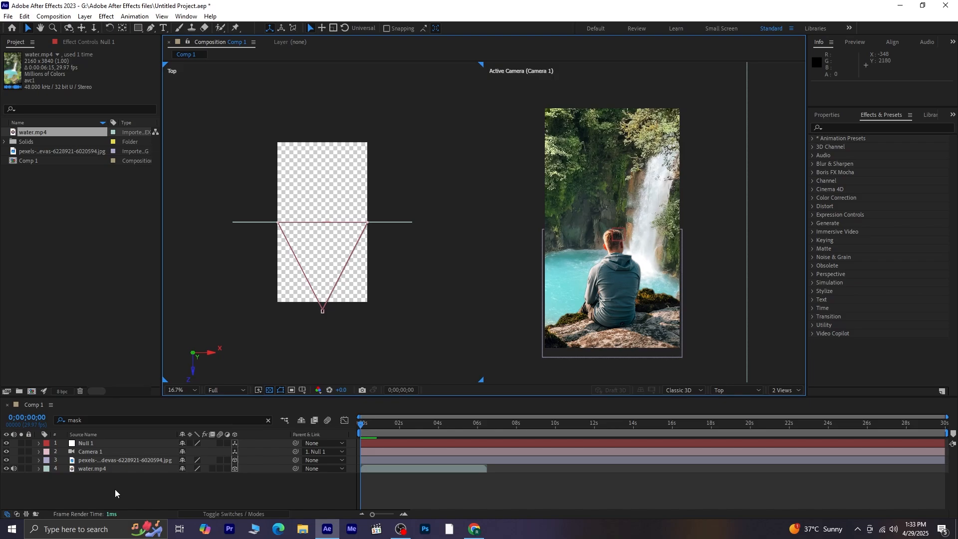
{"action": "left_click", "coordinate": [92, 469]}
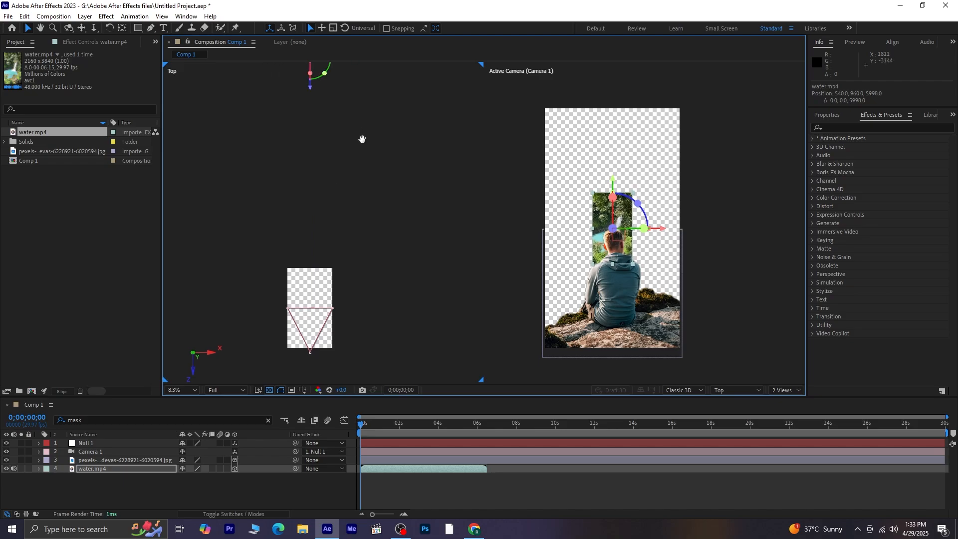
- Scrub water.mp4's Scale up to 343% so the waterfall fills the frame behind the man
{"action": "left_click_drag", "start_coordinate": [310, 72], "coordinate": [263, 74]}
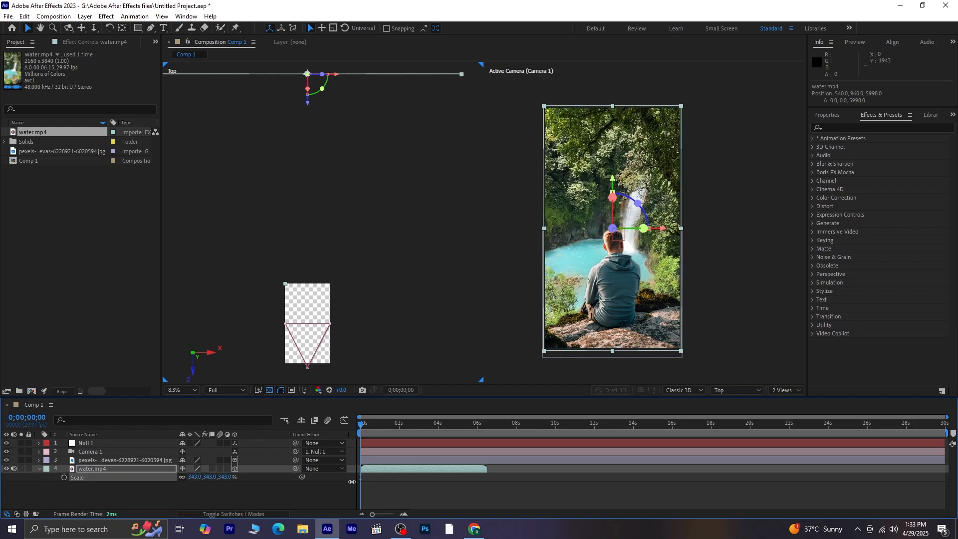
{"action": "left_click", "coordinate": [178, 489]}
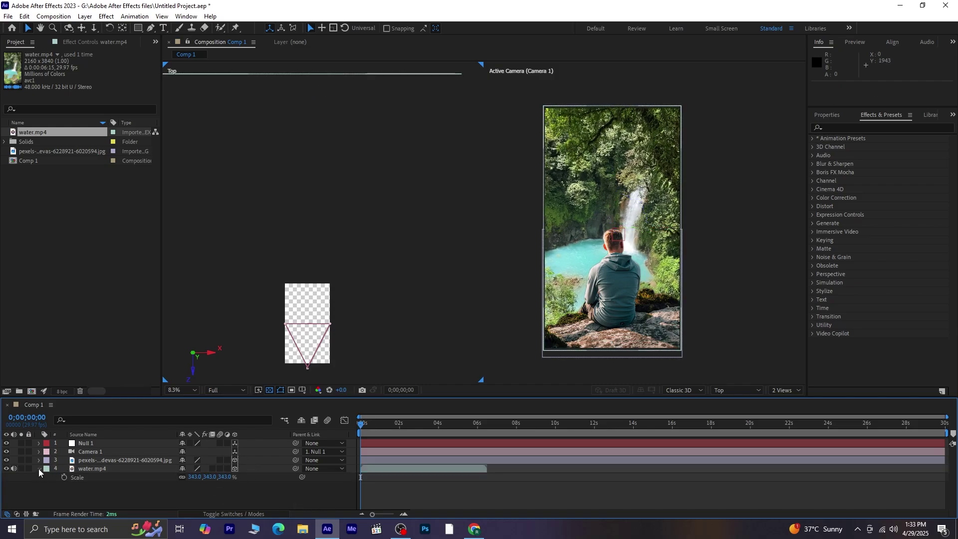
- Keyframe Null 1's Position at 0s and near 3;23, then move to the six-second mark
{"action": "left_click", "coordinate": [39, 469]}
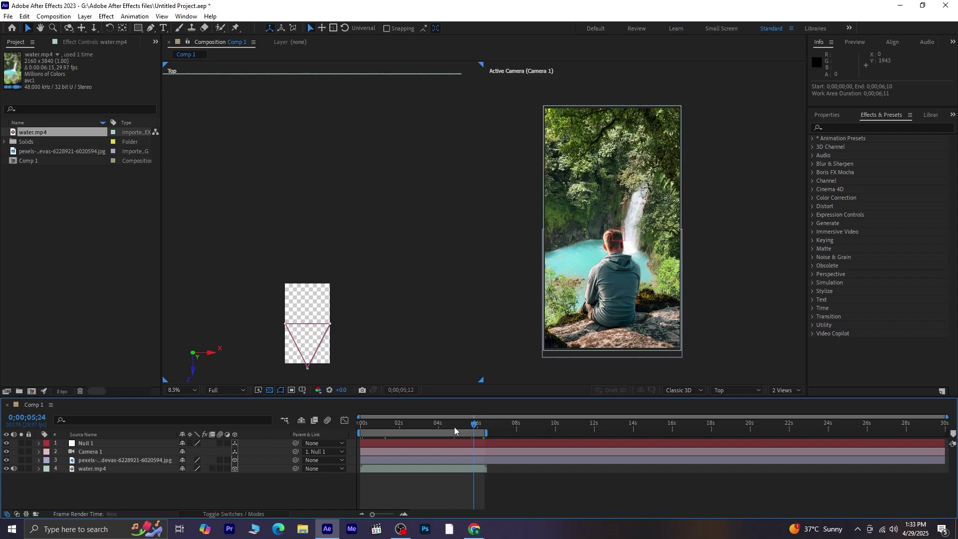
{"action": "left_click", "coordinate": [360, 423]}
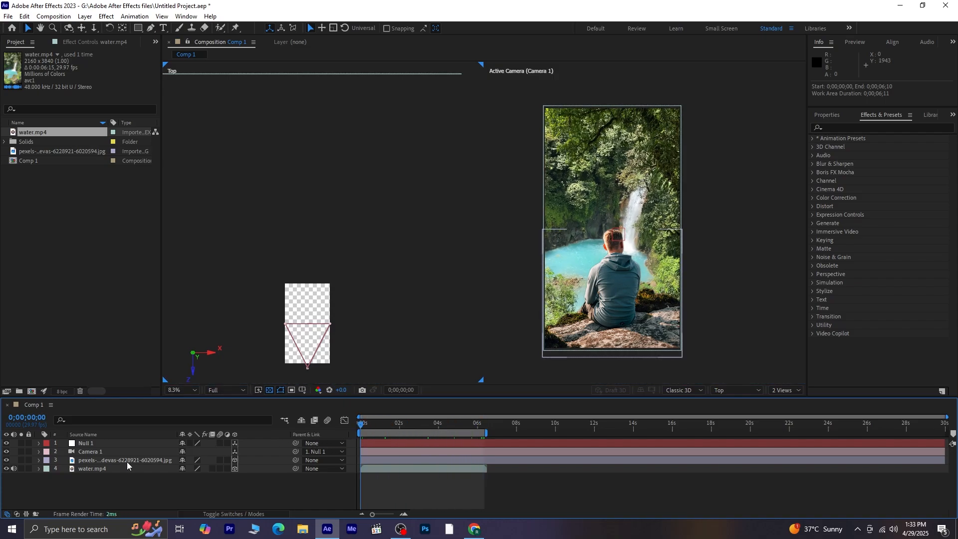
{"action": "left_click", "coordinate": [86, 442]}
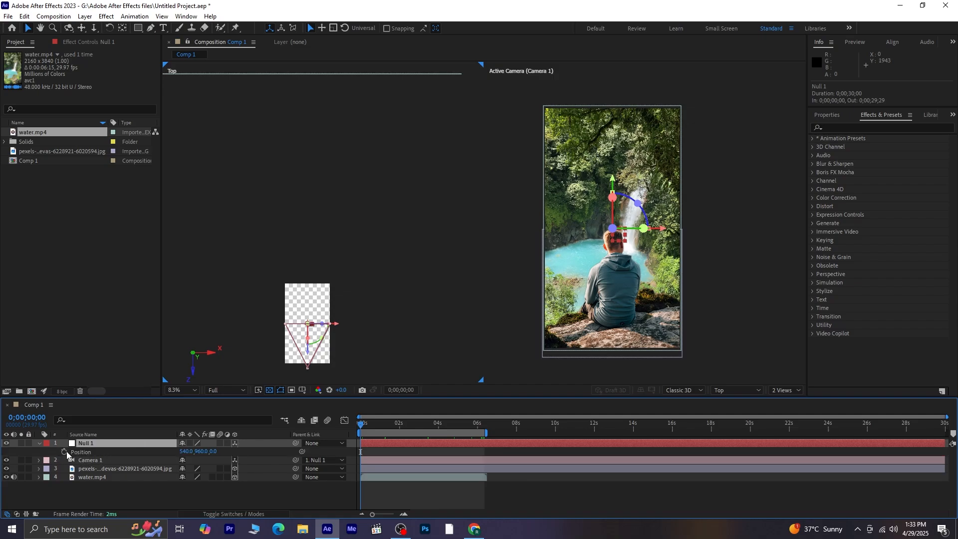
{"action": "left_click", "coordinate": [432, 422]}
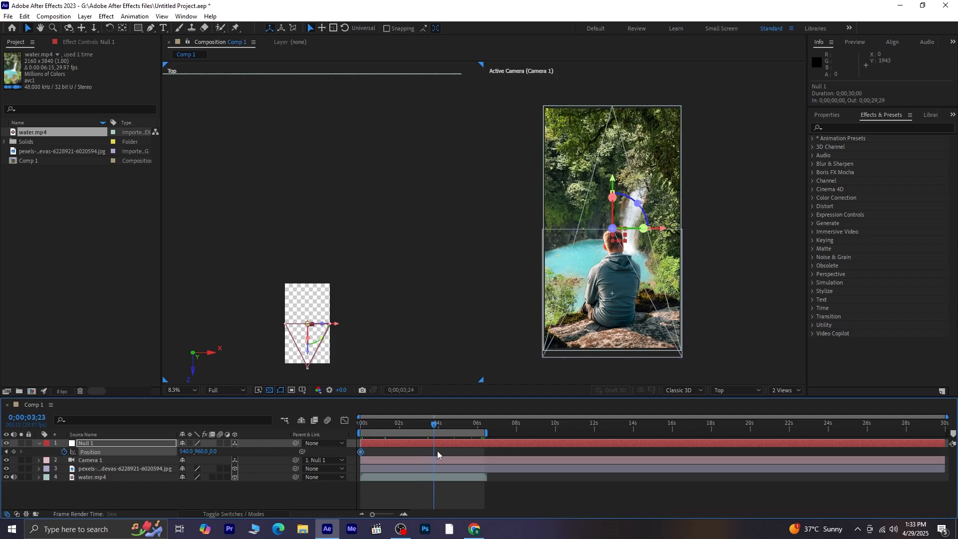
{"action": "left_click", "coordinate": [437, 422]}
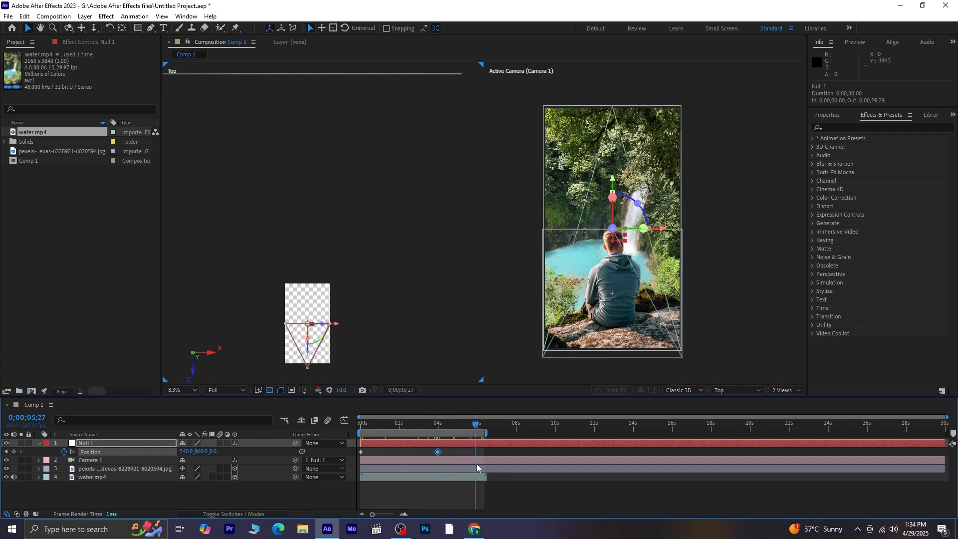
{"action": "left_click", "coordinate": [477, 424]}
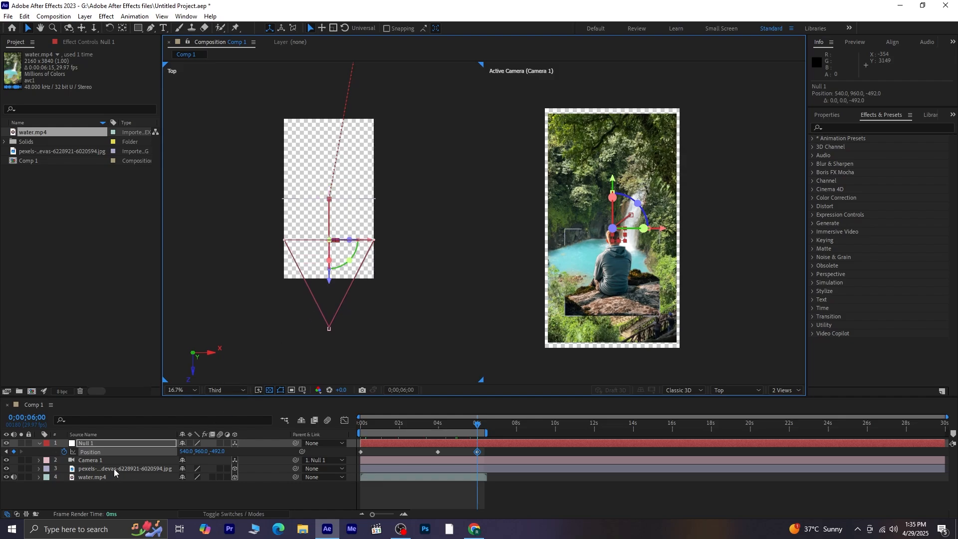
- Raise water.mp4's Scale to 366% and collapse the layer properties
{"action": "left_click", "coordinate": [125, 469]}
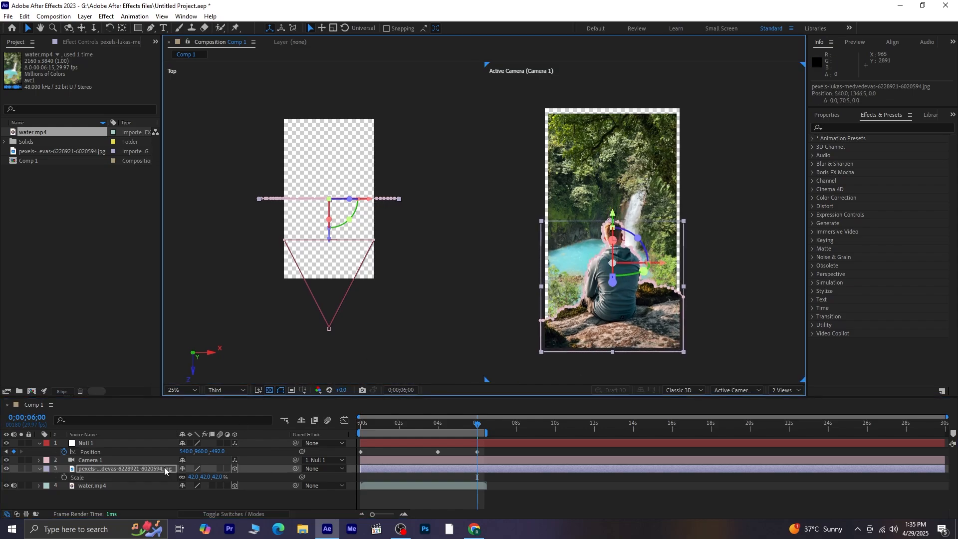
{"action": "left_click", "coordinate": [91, 485]}
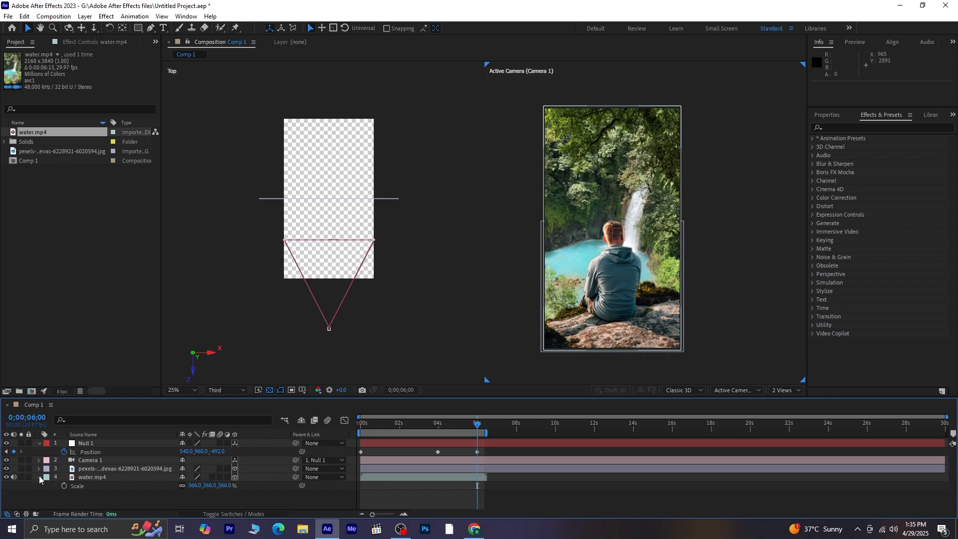
{"action": "left_click", "coordinate": [86, 443]}
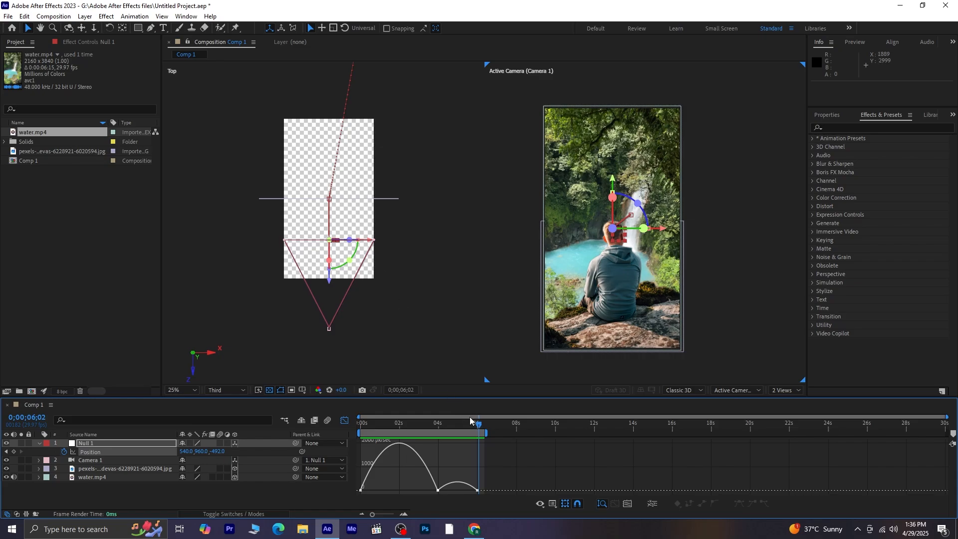
{"action": "mouse_move", "coordinate": [327, 253]}
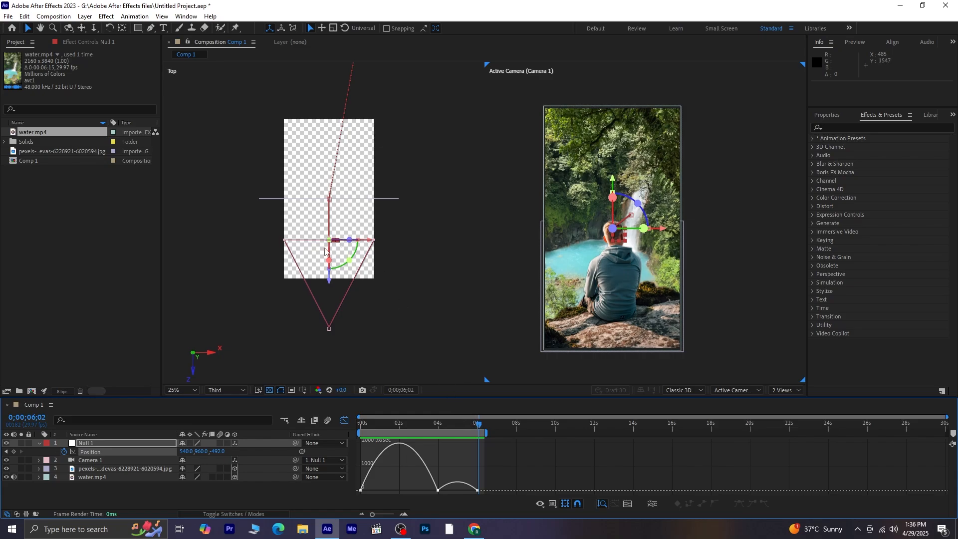
- Easy Ease the null's position keyframes and shape the speed graph to slow into six seconds
{"action": "left_click", "coordinate": [465, 423]}
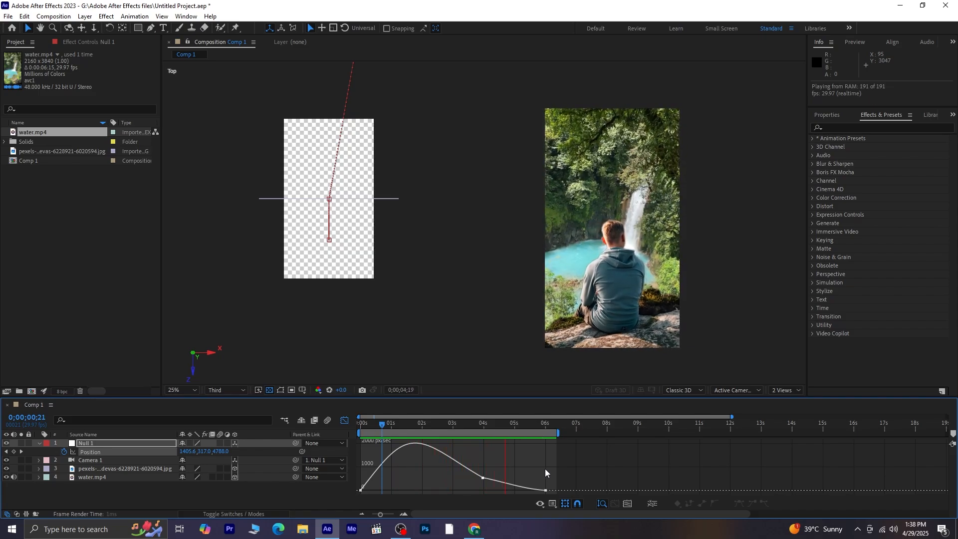
{"action": "left_click", "coordinate": [524, 425]}
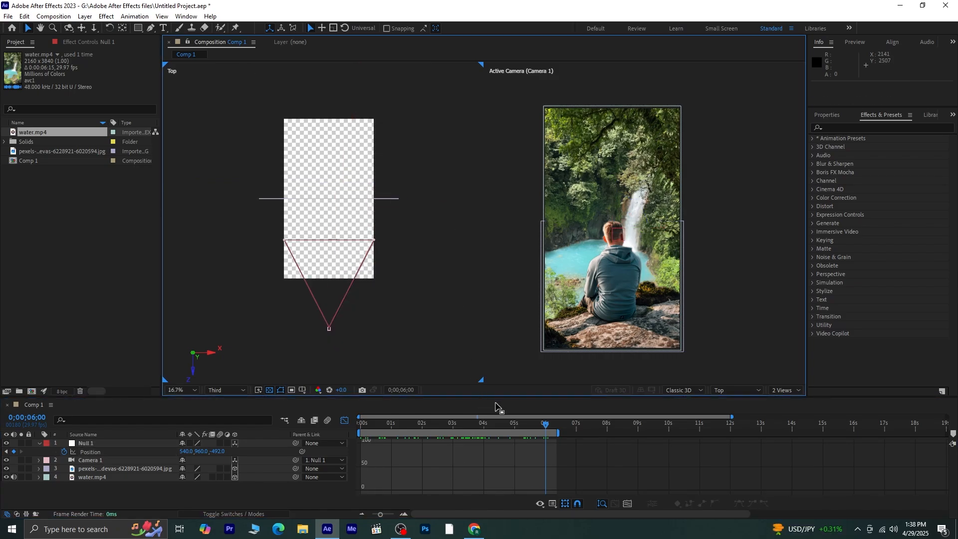
- Leave the Graph Editor, preview the camera move toward the waterfall, and collapse Null 1
{"action": "left_click", "coordinate": [345, 421]}
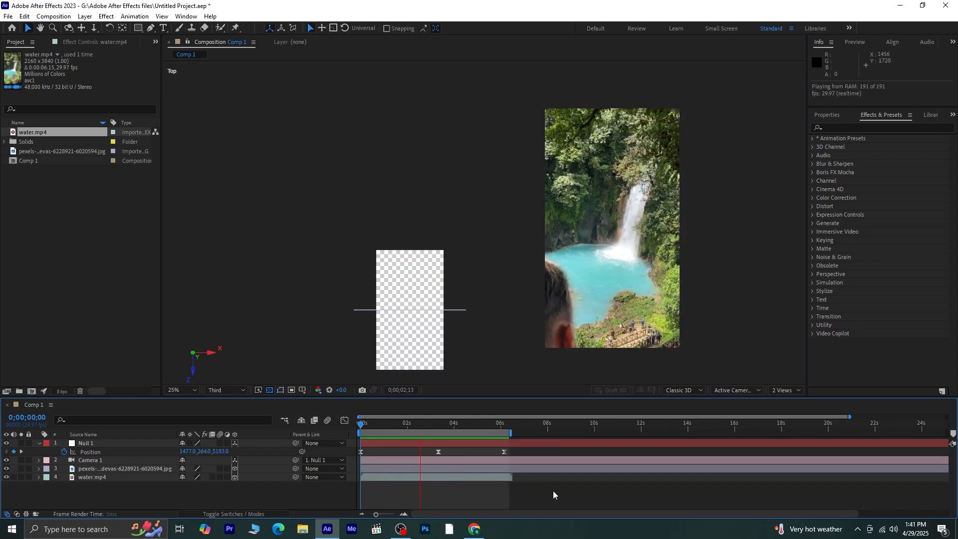
{"action": "left_click", "coordinate": [451, 422]}
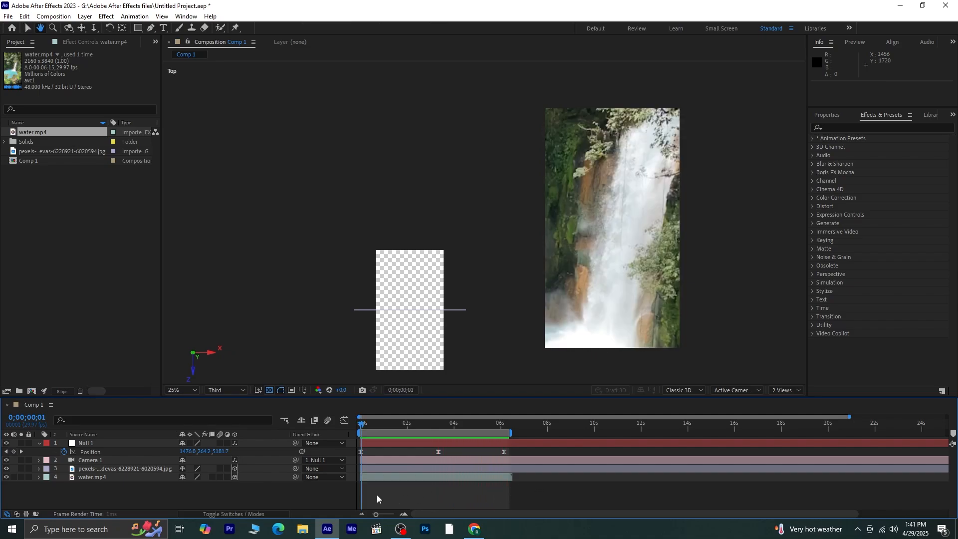
{"action": "left_click", "coordinate": [438, 423]}
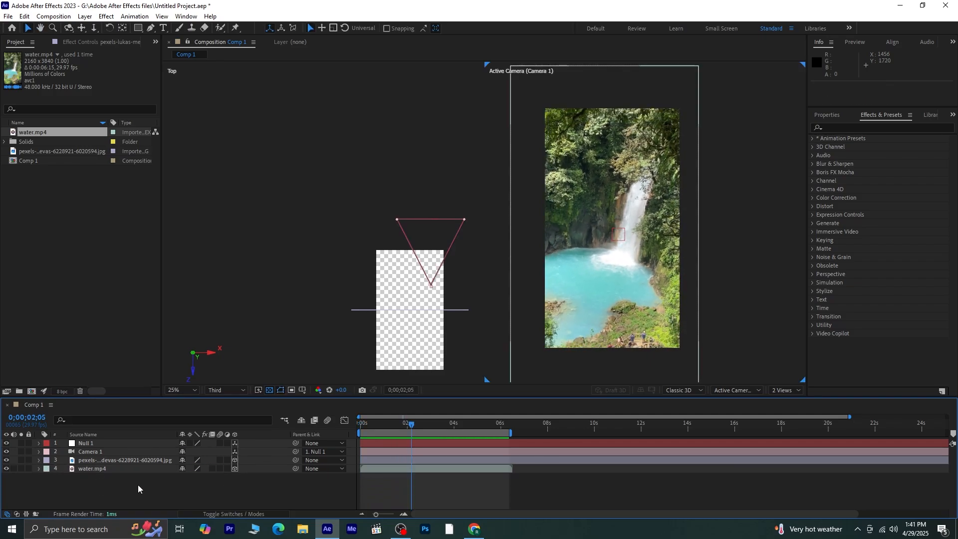
- Switch to 1 View at Full resolution and play the camera move back
{"action": "left_click", "coordinate": [785, 390]}
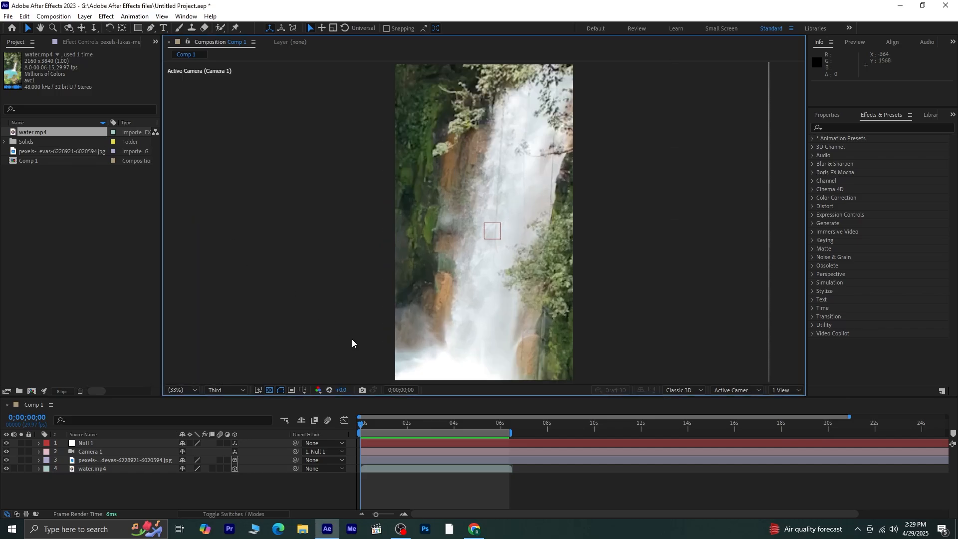
{"action": "left_click", "coordinate": [223, 390]}
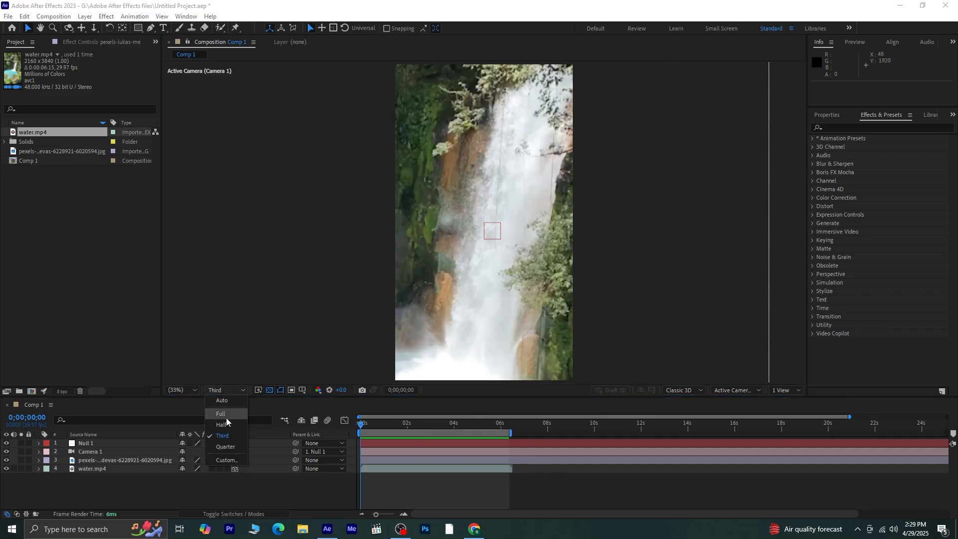
{"action": "left_click", "coordinate": [220, 413]}
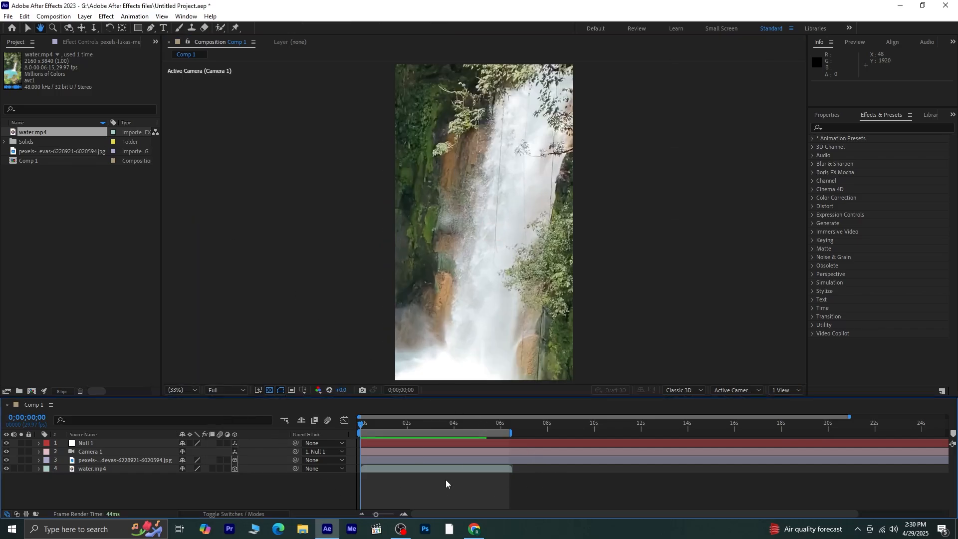
{"action": "key", "text": "space"}
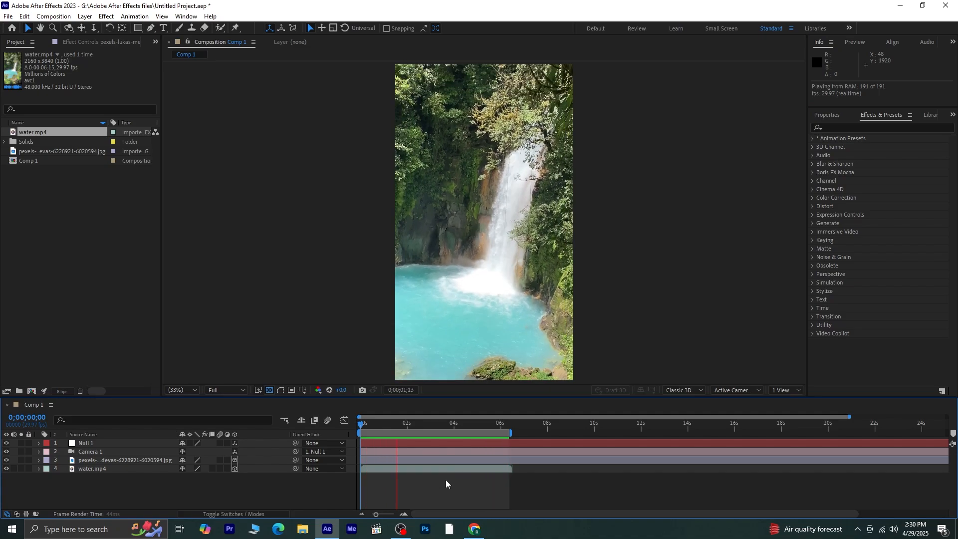
- Apply Lumetri Color to water.mp4 with Temperature 28 and replay the graded shot
{"action": "left_click", "coordinate": [447, 432]}
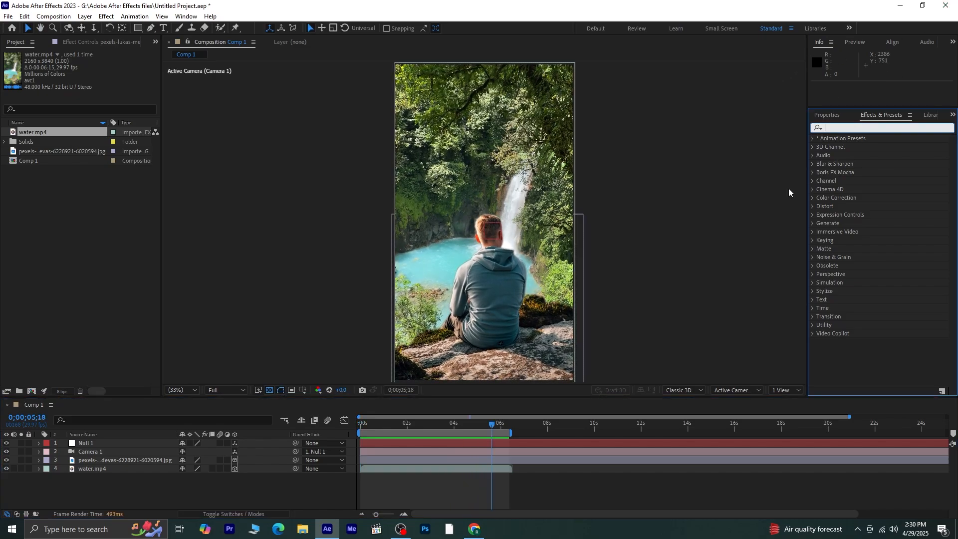
{"action": "type", "text": "lume"}
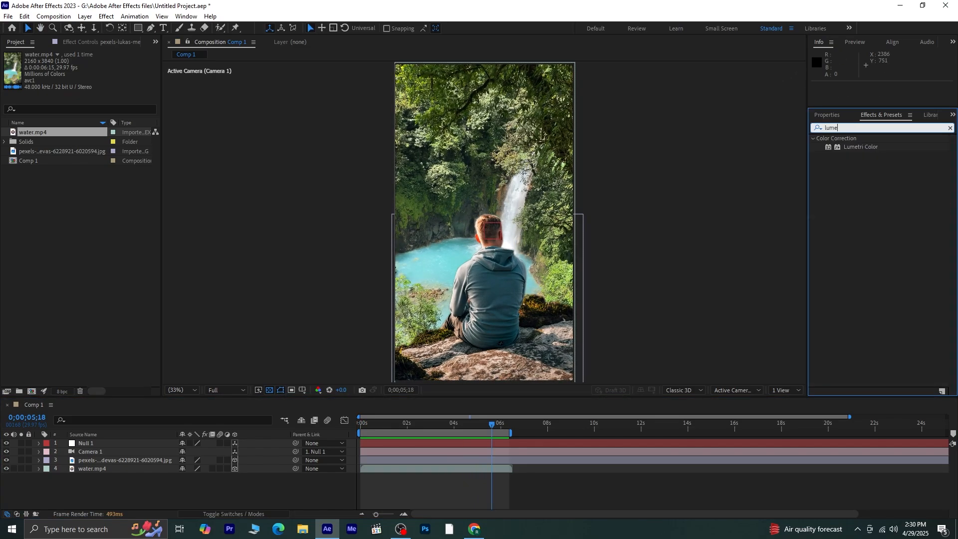
{"action": "mouse_move", "coordinate": [864, 147]}
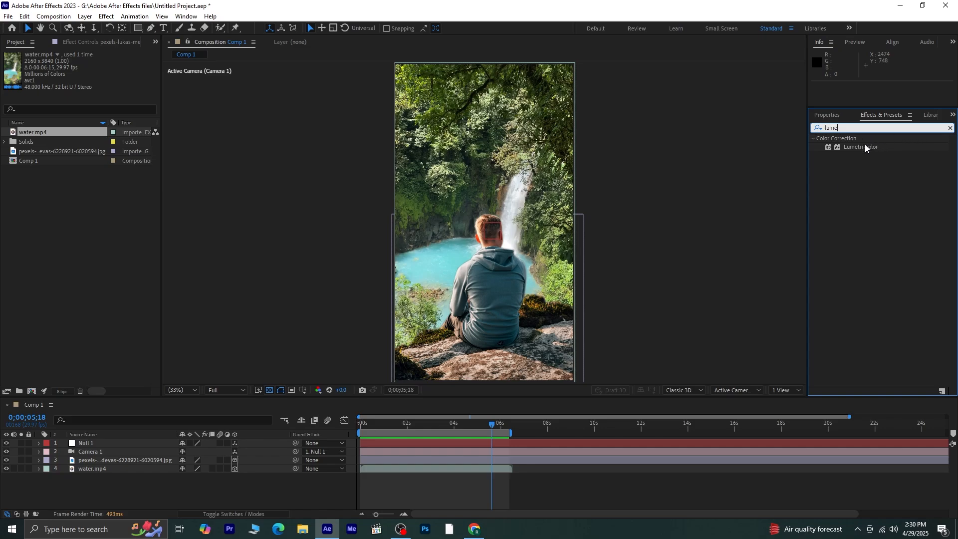
{"action": "double_click", "coordinate": [861, 147]}
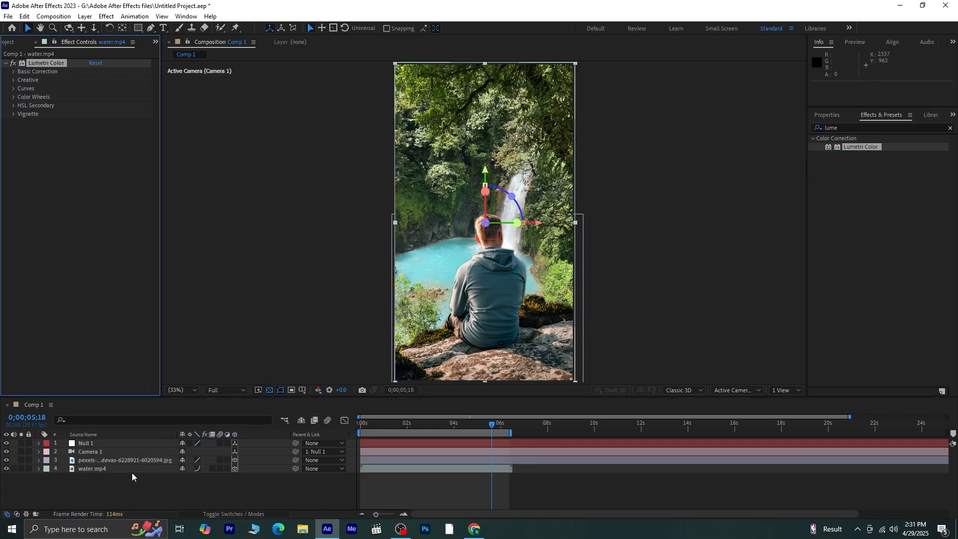
{"action": "left_click", "coordinate": [13, 71]}
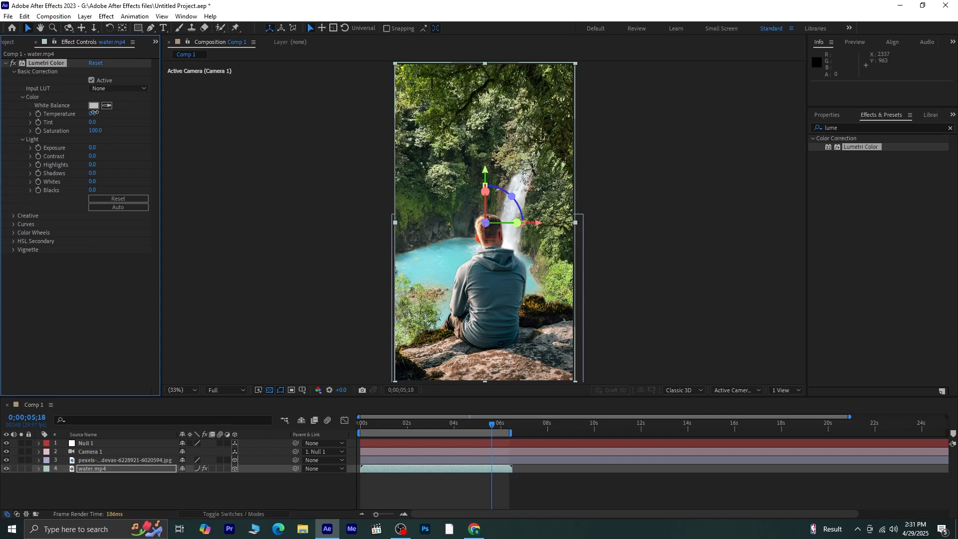
{"action": "left_click_drag", "start_coordinate": [93, 113], "coordinate": [111, 114]}
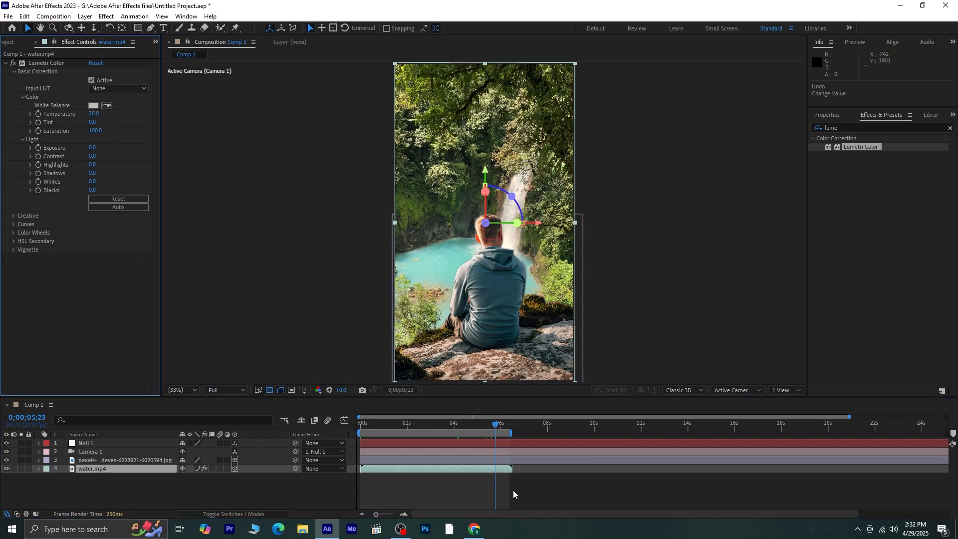
{"action": "key", "text": "space"}
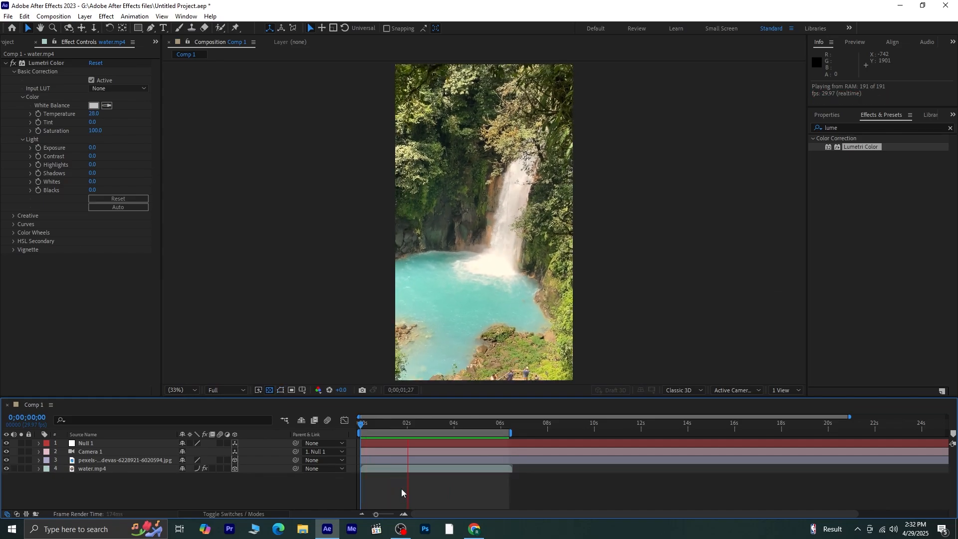
{"action": "left_click", "coordinate": [455, 422]}
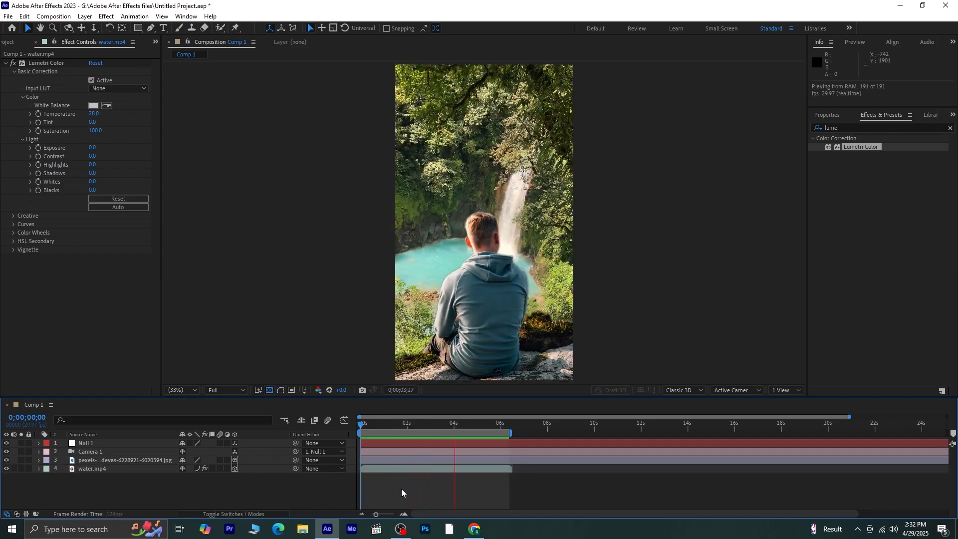